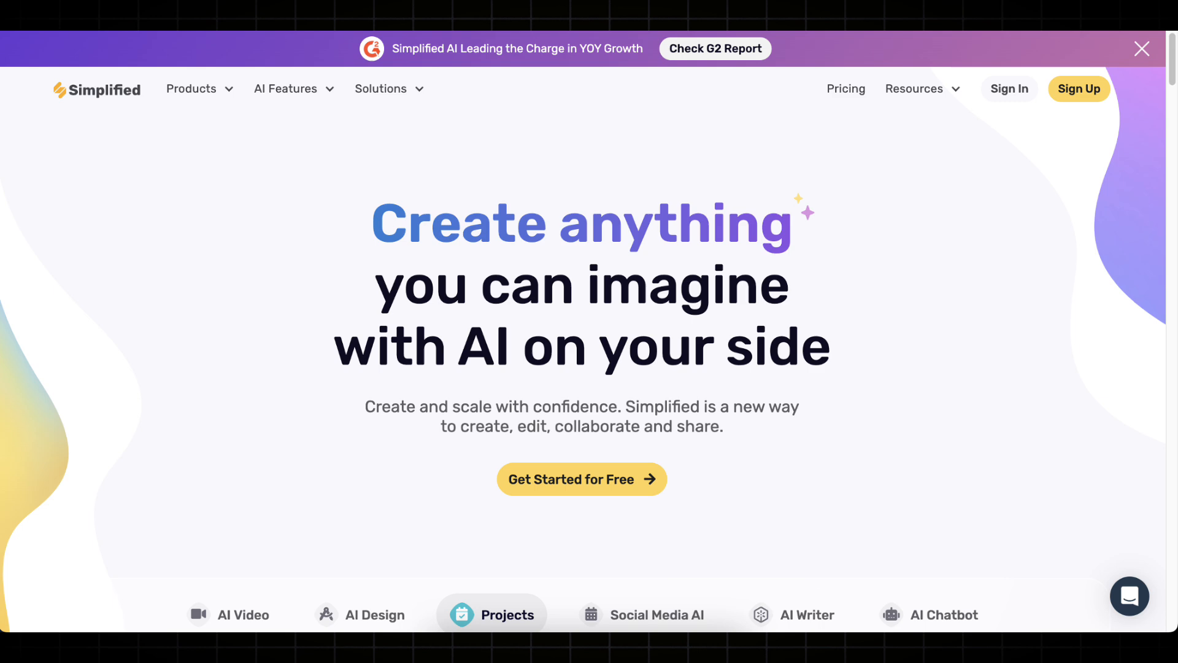
# Sign in to the dashboard and open the AI Designer tools collection from My Apps.
pyautogui.click(1078, 88)
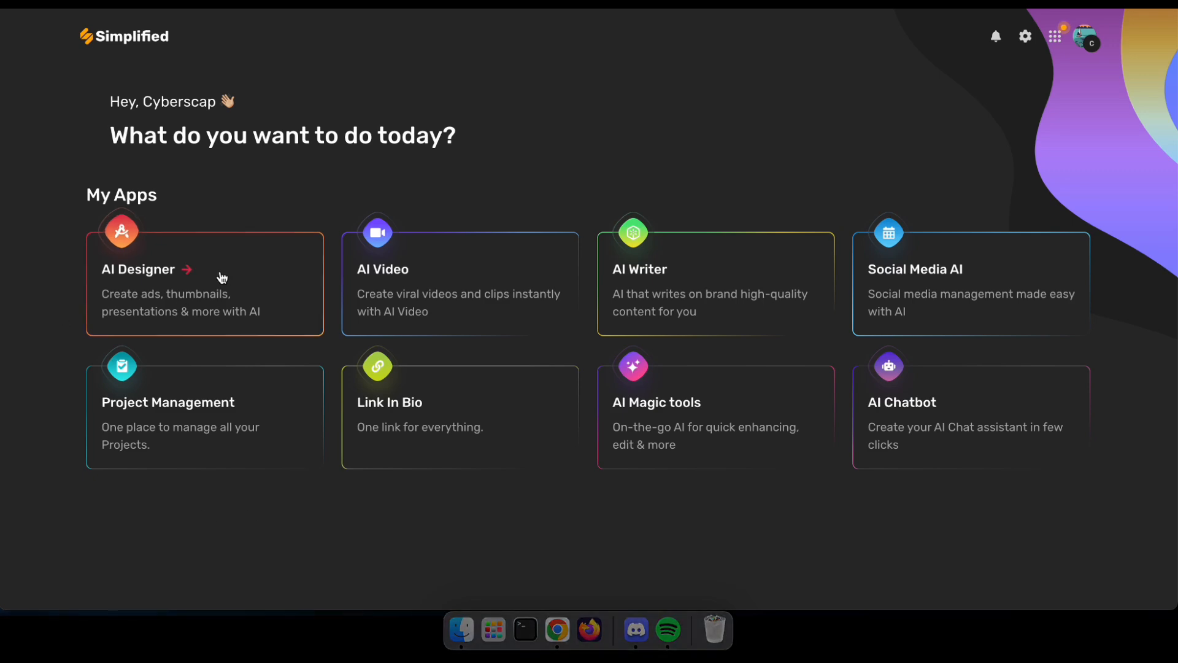
pyautogui.click(138, 269)
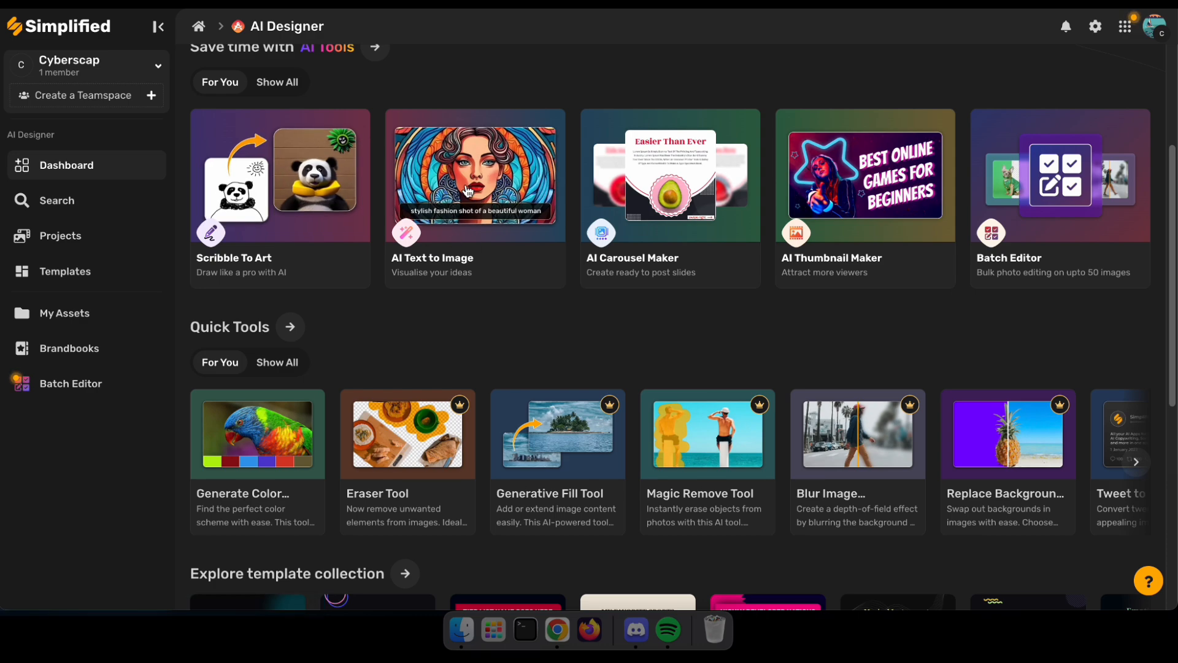
# In Text to Image, generate the 'An astronaut' suggestion at Standard 3:4 in Cartoon style.
pyautogui.click(474, 175)
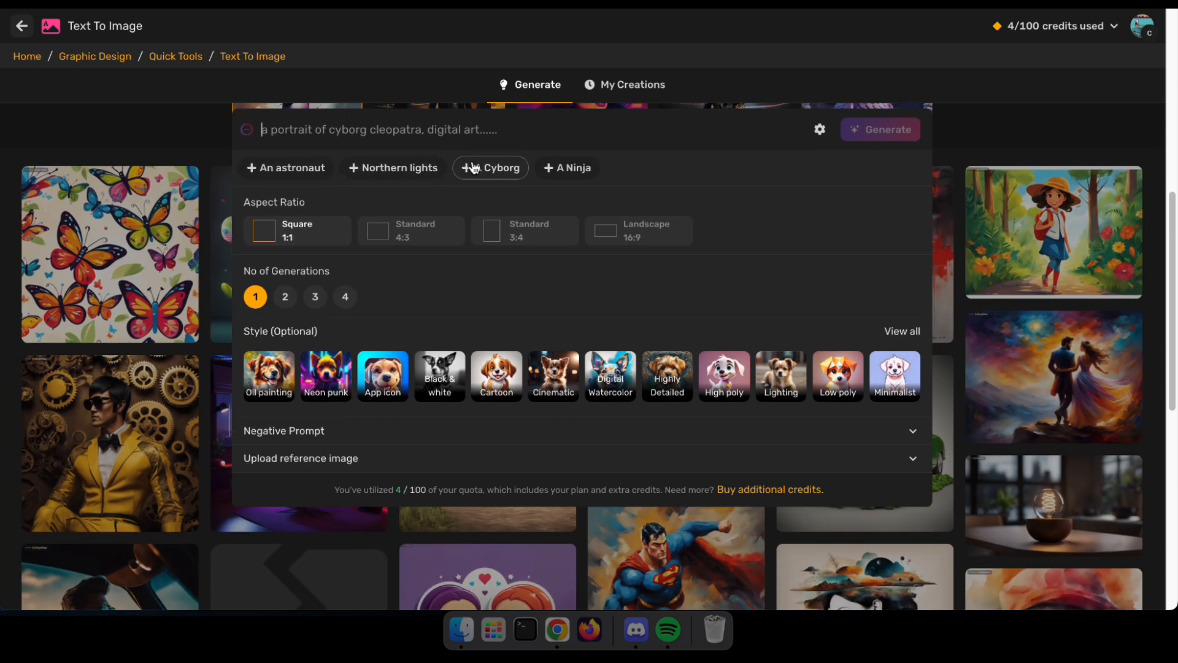
pyautogui.click(286, 168)
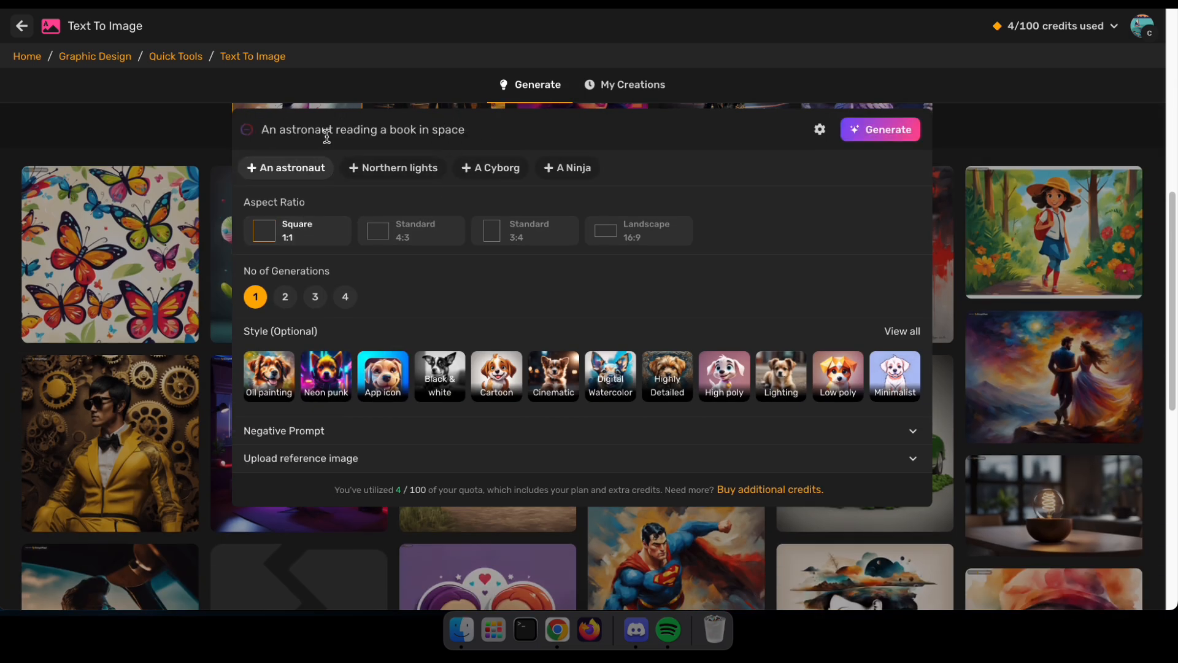
pyautogui.click(524, 229)
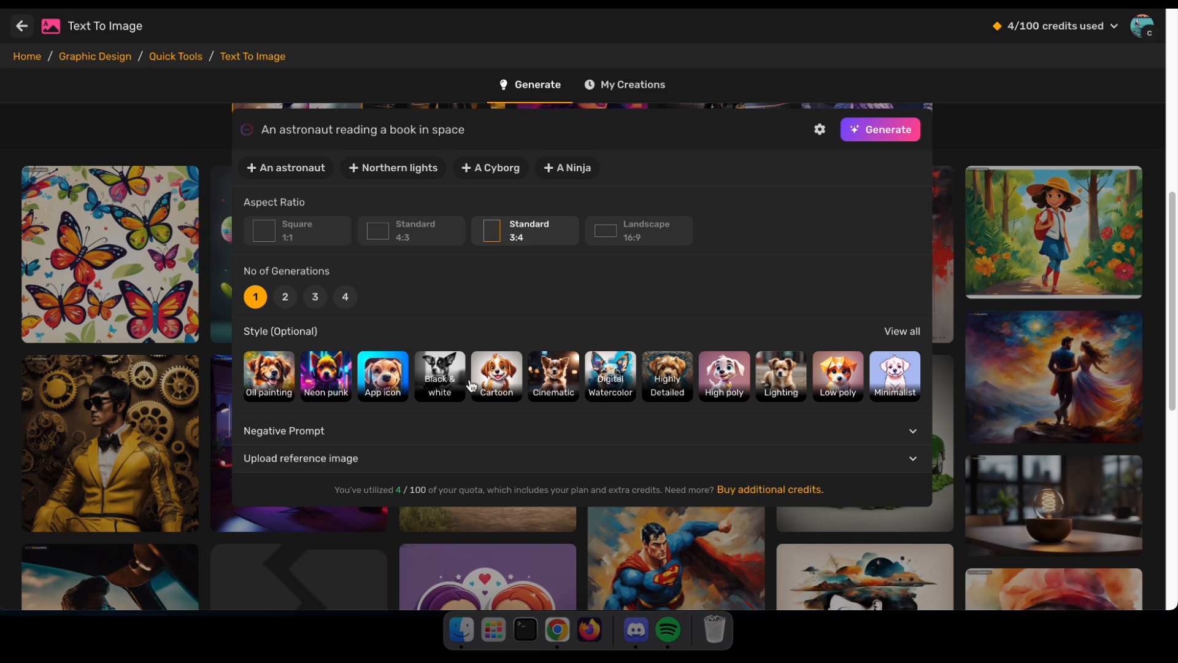
pyautogui.click(496, 375)
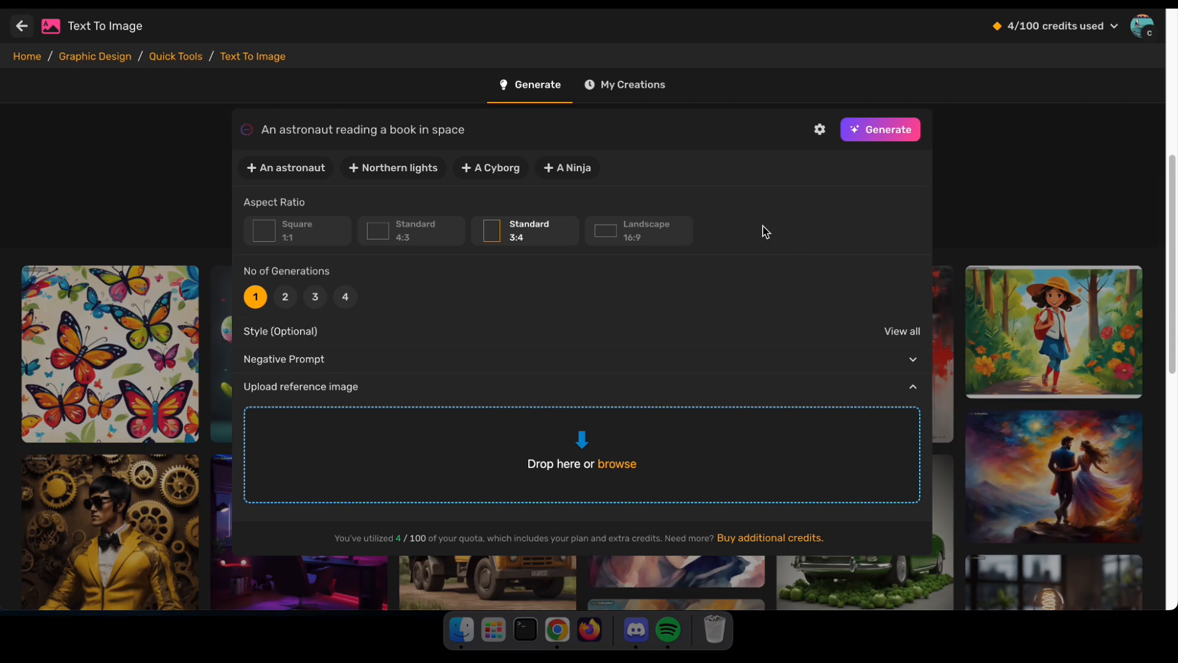
pyautogui.click(880, 129)
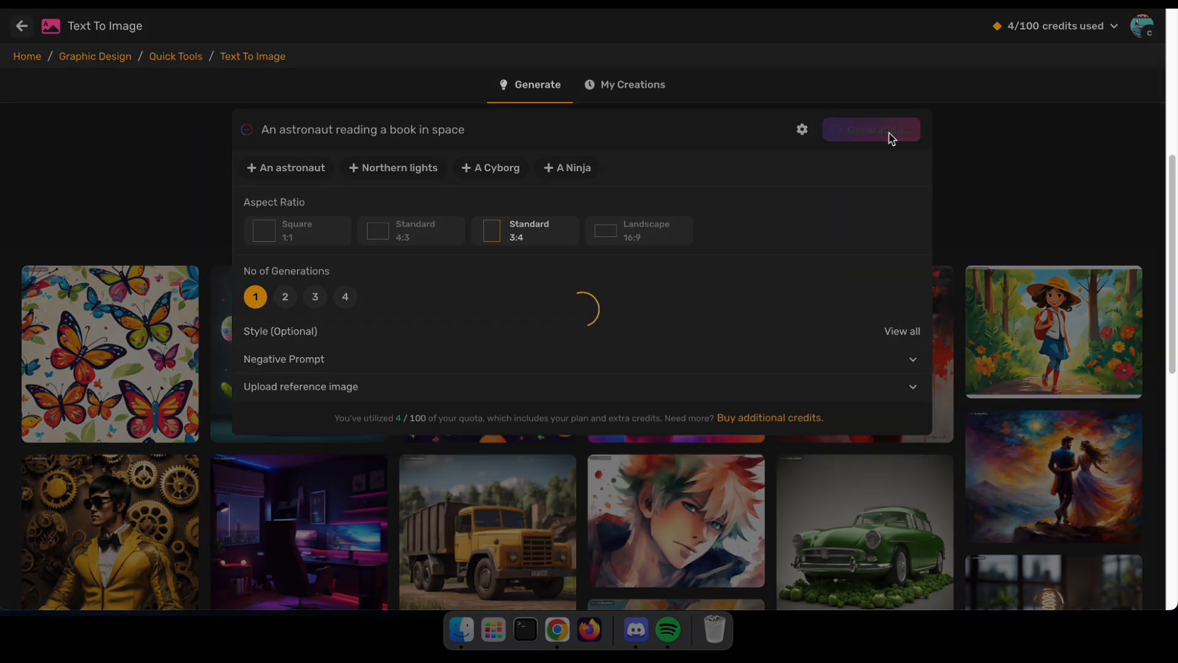
pyautogui.click(871, 129)
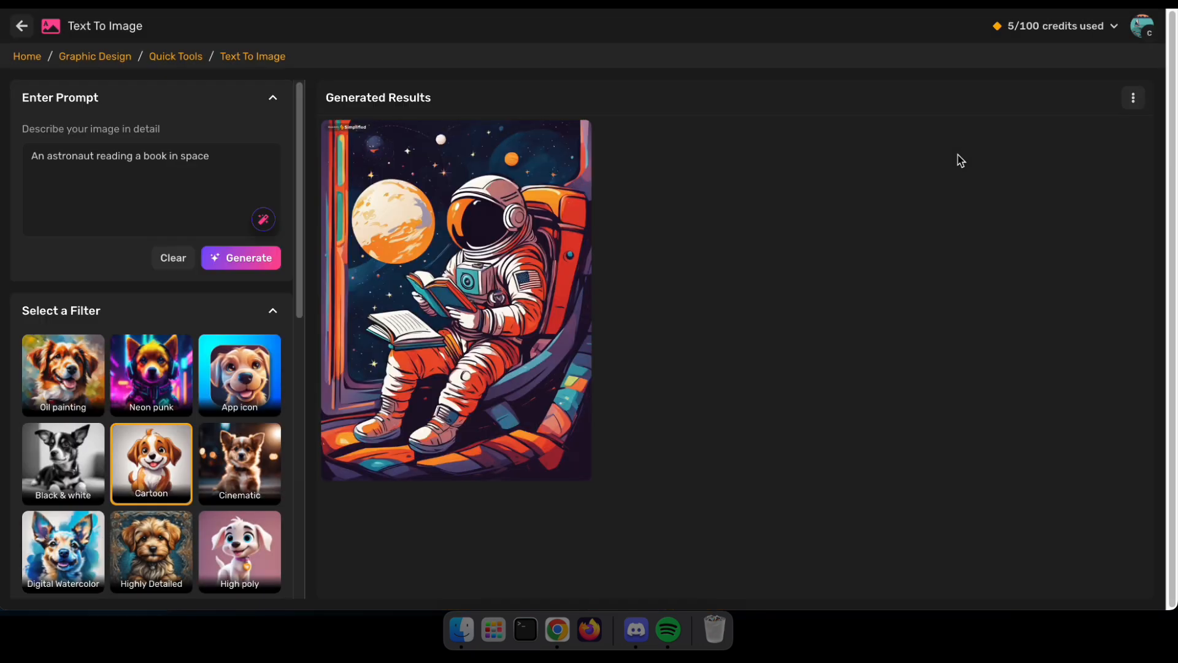
pyautogui.click(456, 301)
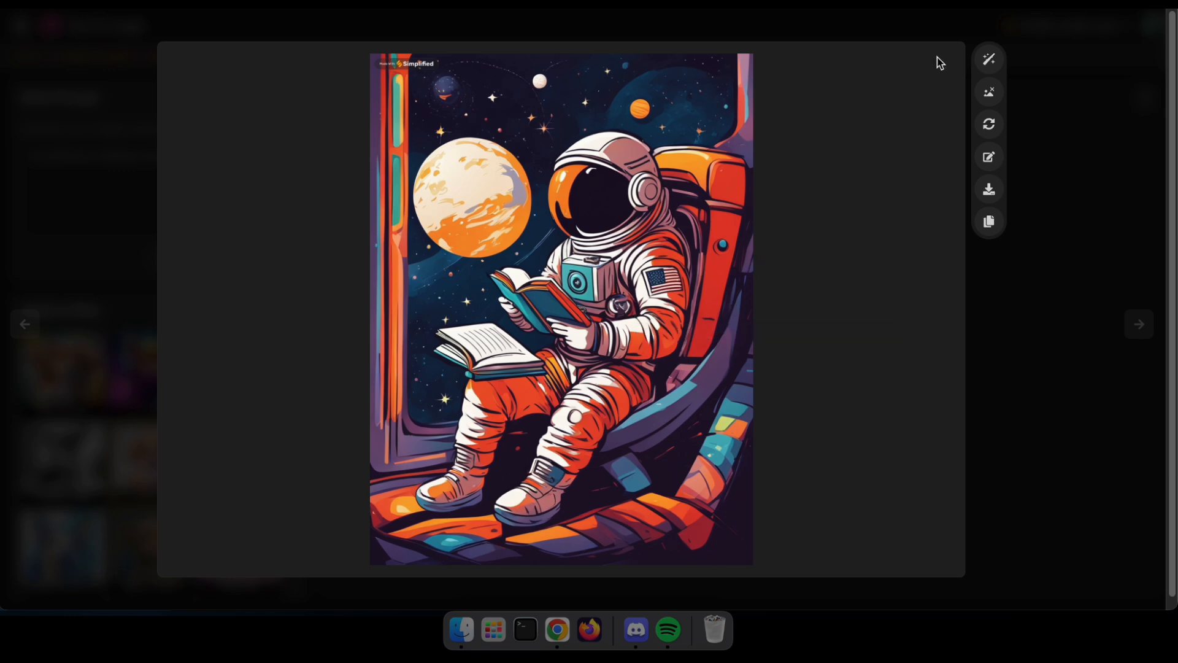
pyautogui.moveTo(989, 92)
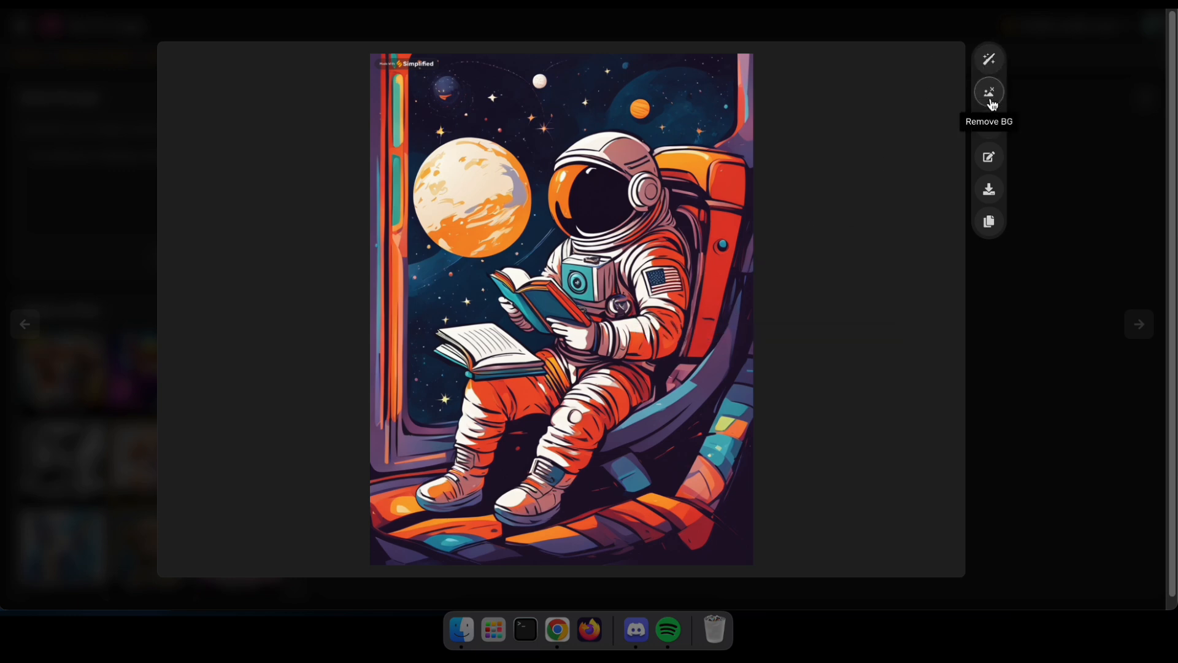
pyautogui.moveTo(989, 125)
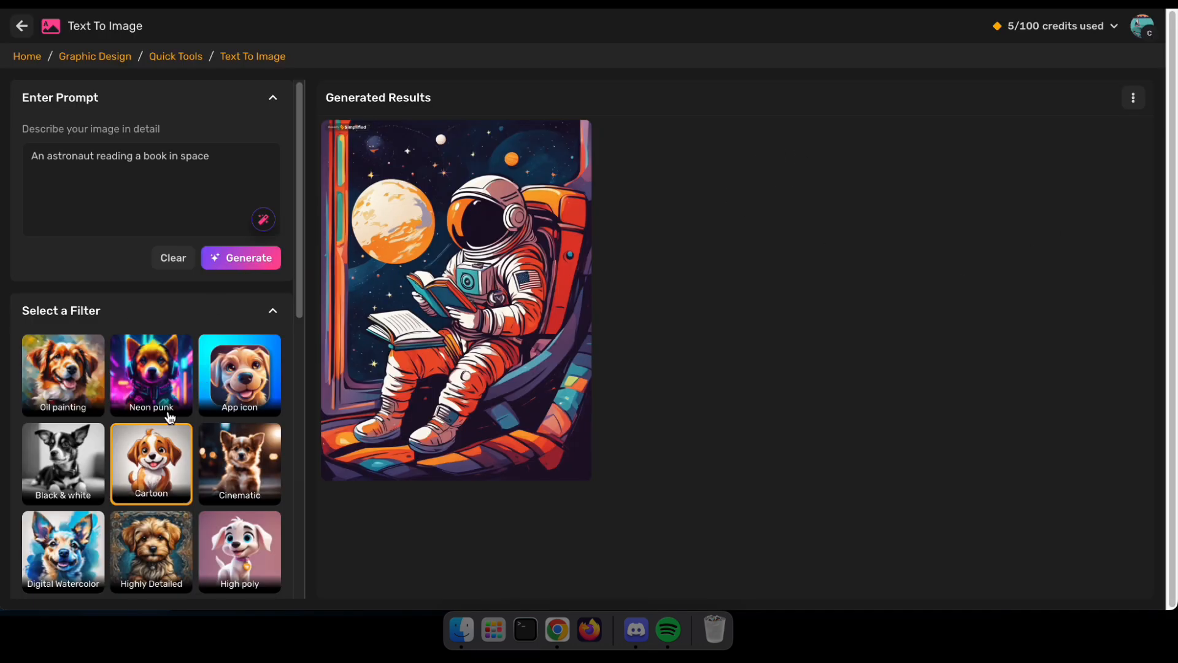
# Remove the Cartoon filter, regenerate a realistic astronaut image and preview it full size.
pyautogui.scroll(-3)
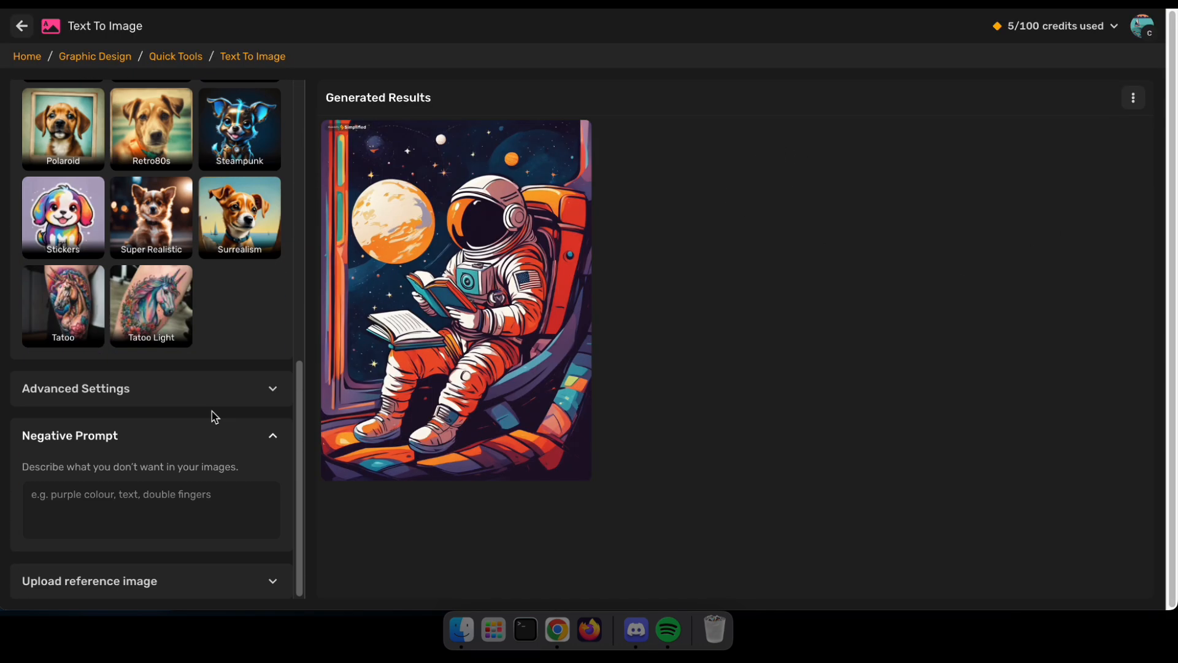
pyautogui.click(151, 217)
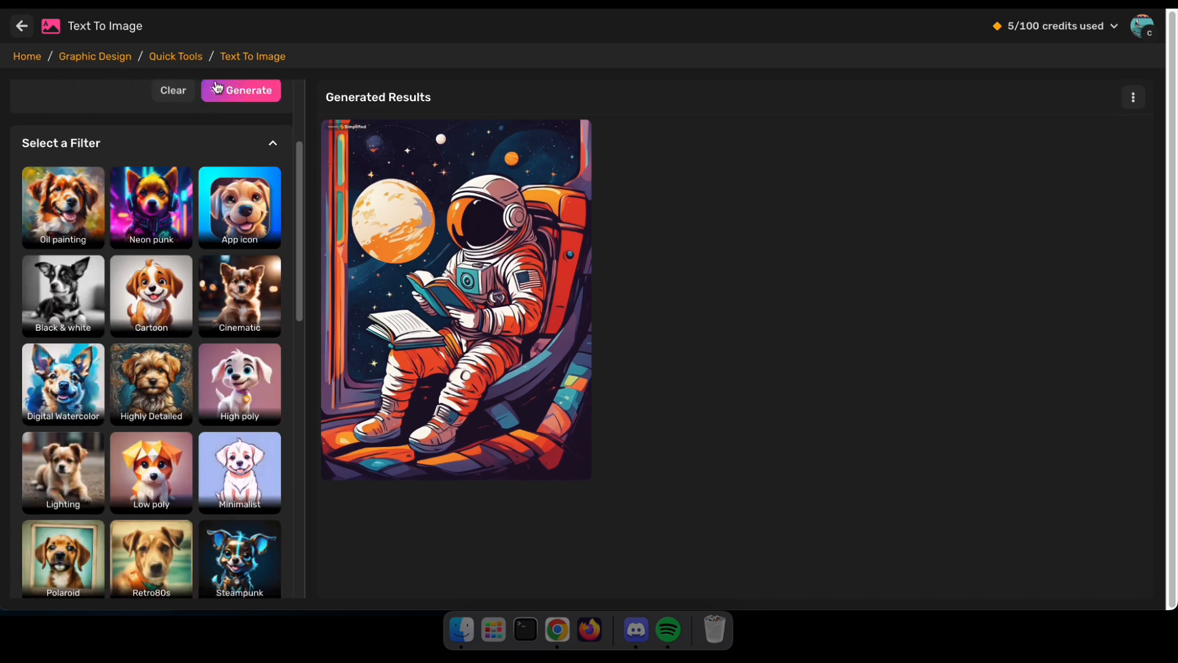
pyautogui.click(241, 90)
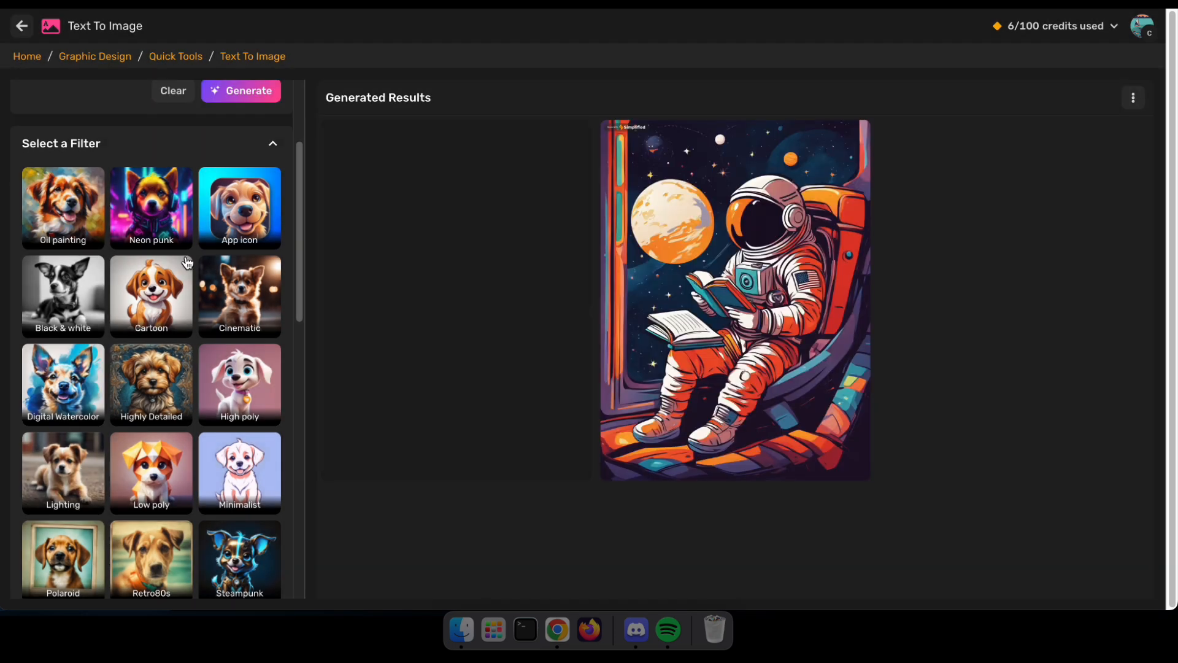
pyautogui.click(248, 90)
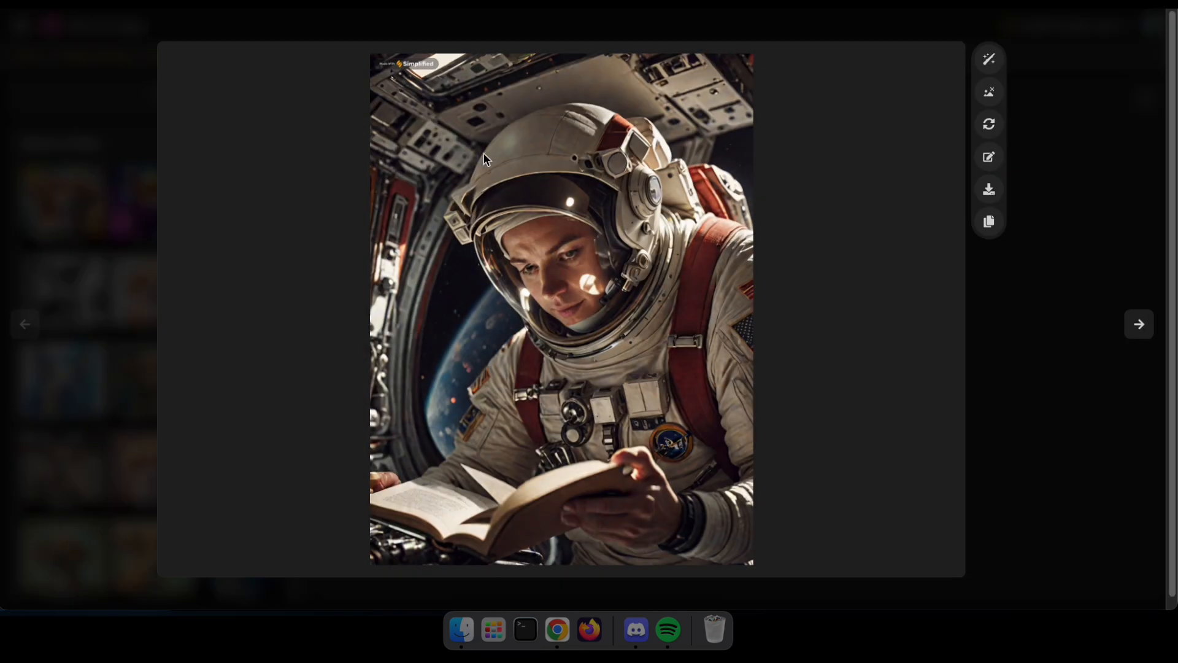
pyautogui.moveTo(478, 574)
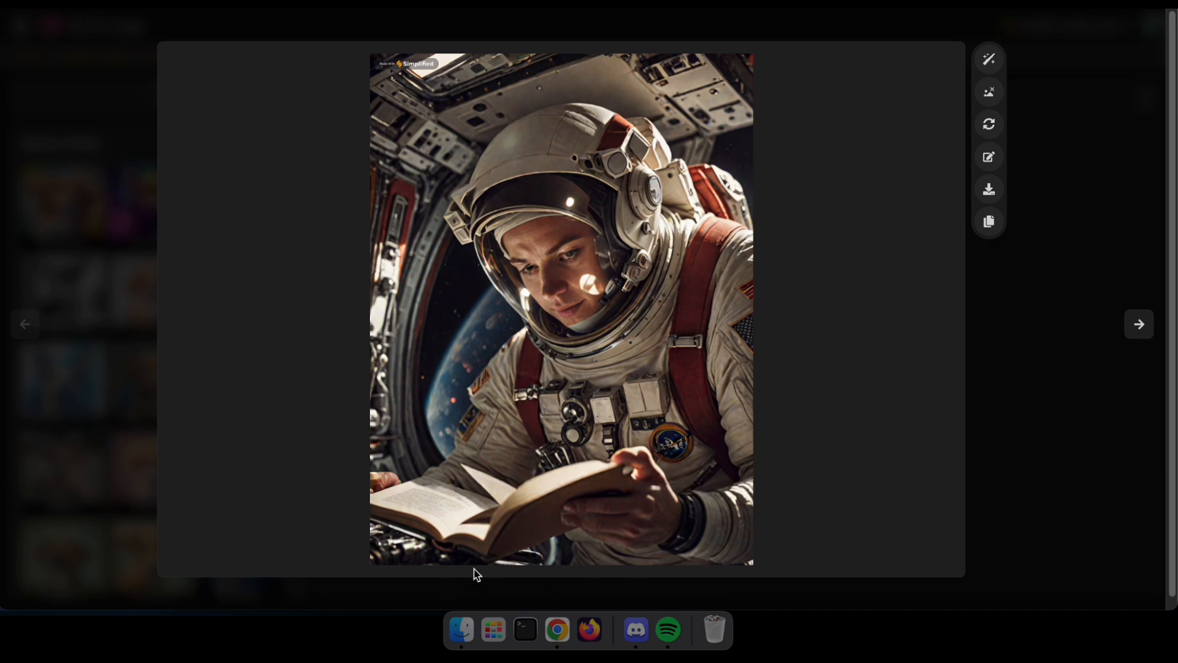
pyautogui.moveTo(926, 243)
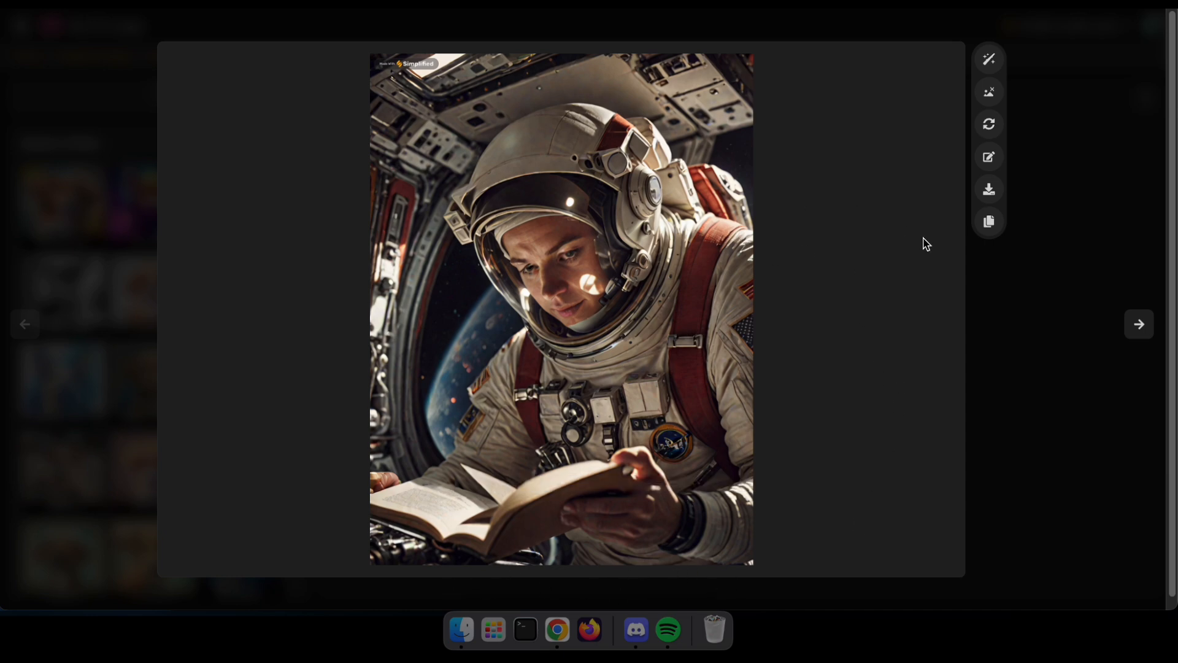
pyautogui.moveTo(981, 89)
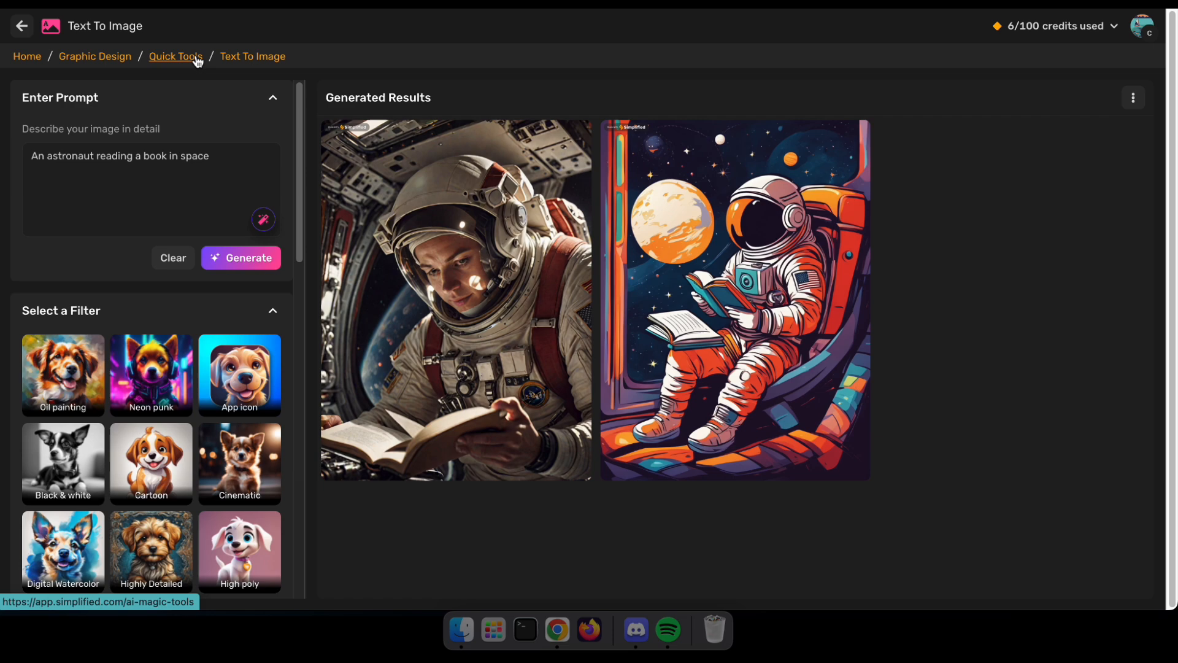
# Go to the AI Magic tools page and open the Magic Remove Tool card.
pyautogui.click(175, 57)
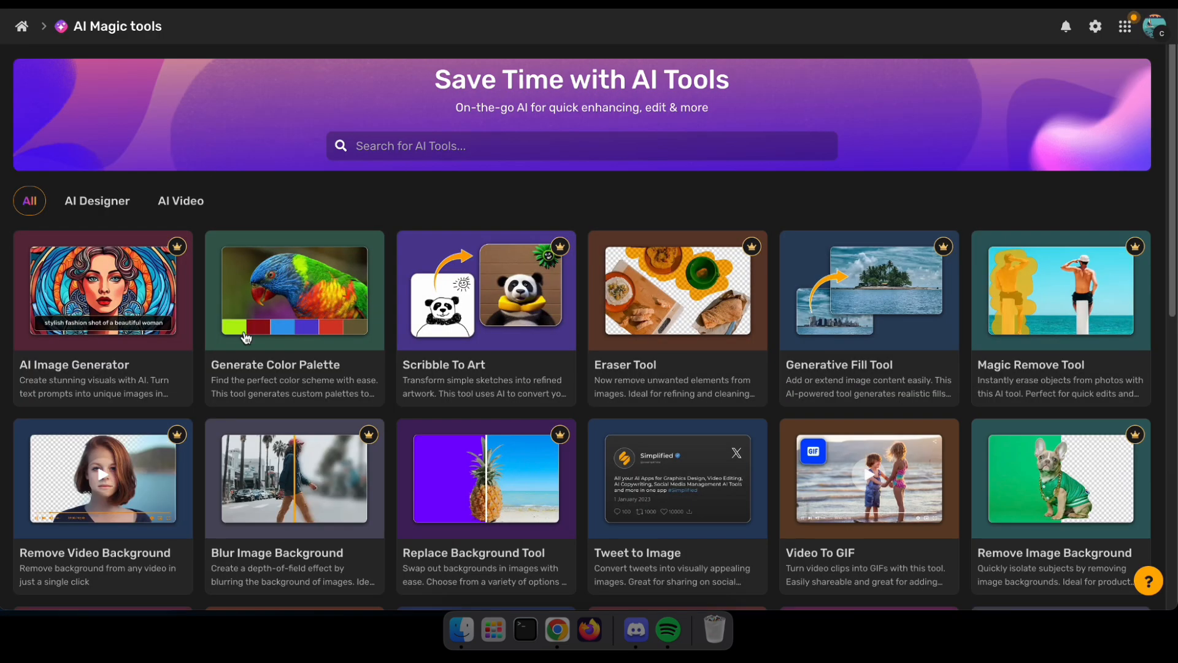
pyautogui.scroll(-3)
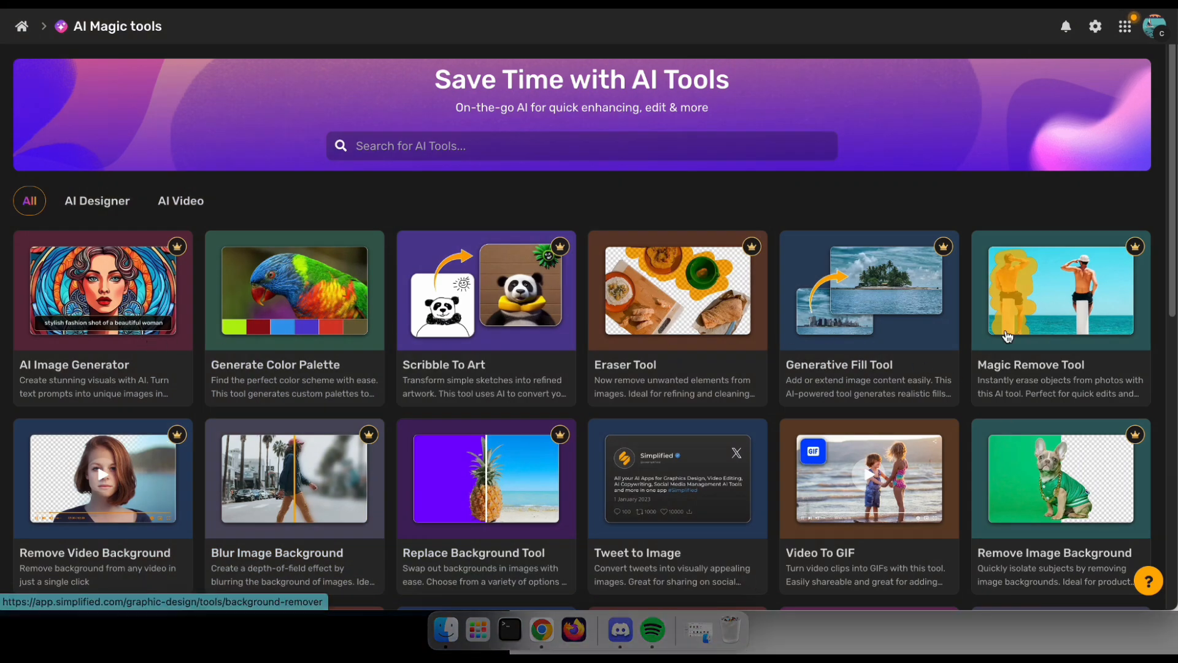
pyautogui.click(1059, 293)
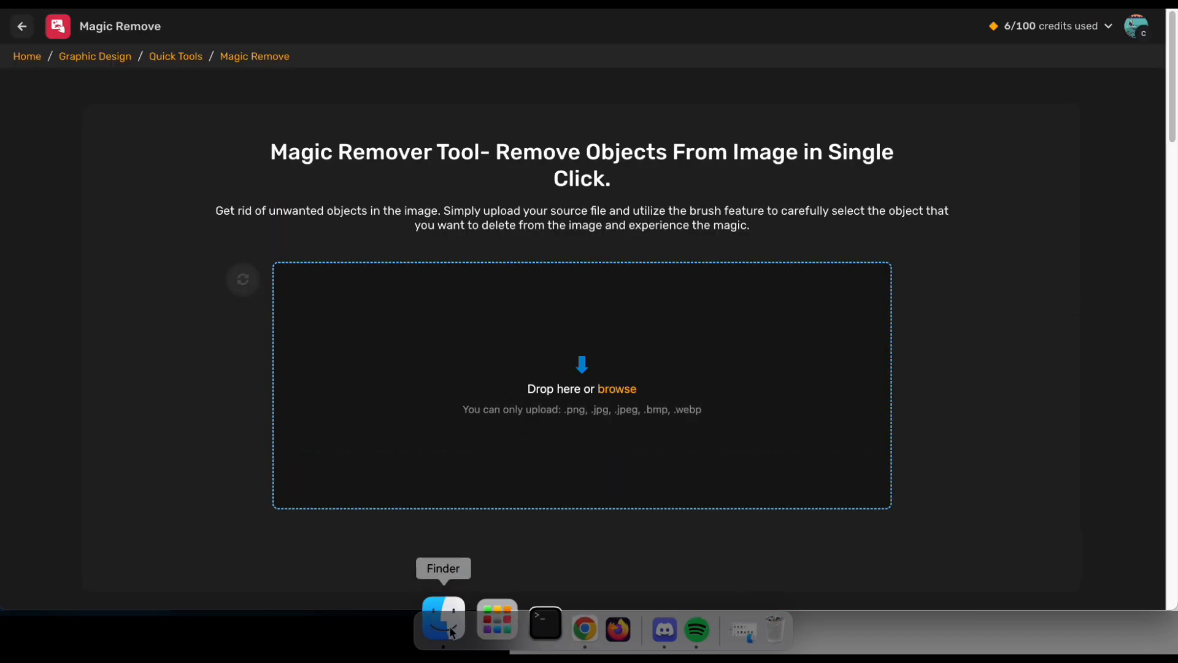
# Upload the sunset crane photo, remove the rightmost crane and its reflection, and finish with three cranes.
pyautogui.click(443, 624)
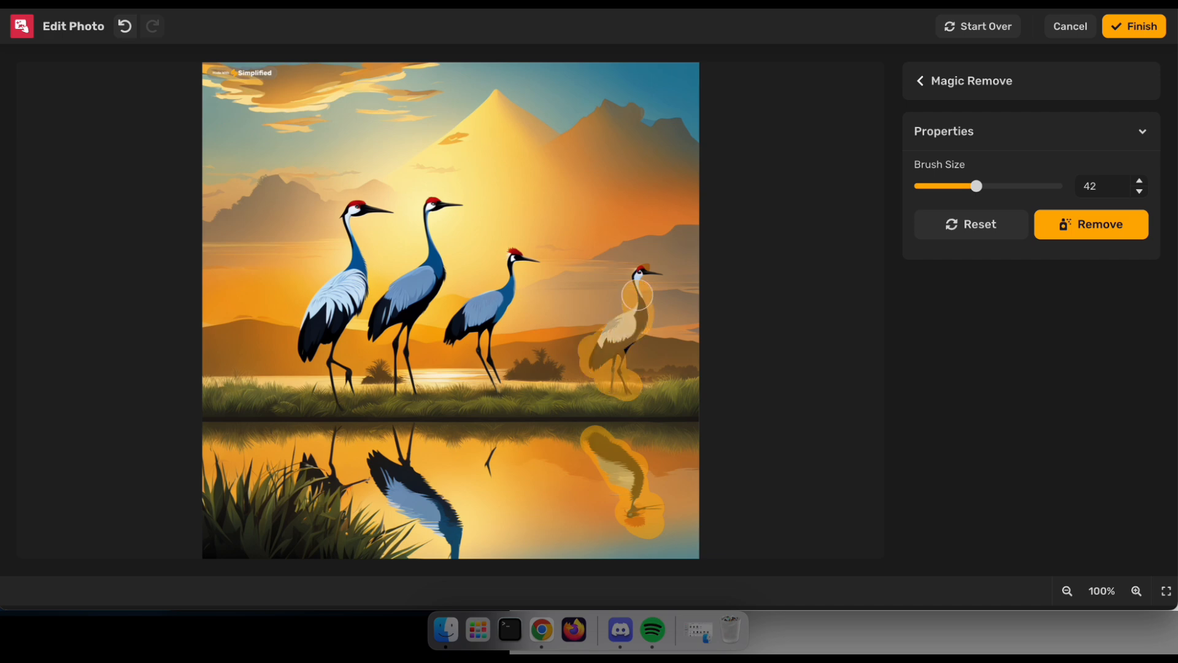
pyautogui.click(1090, 223)
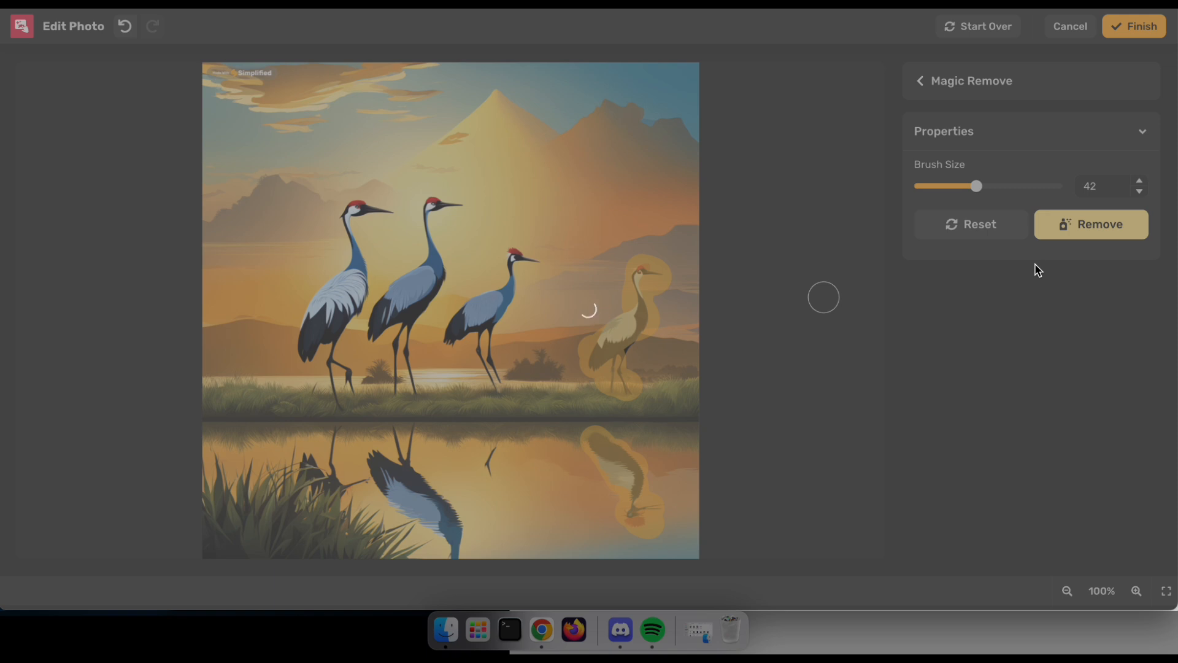
pyautogui.click(1090, 224)
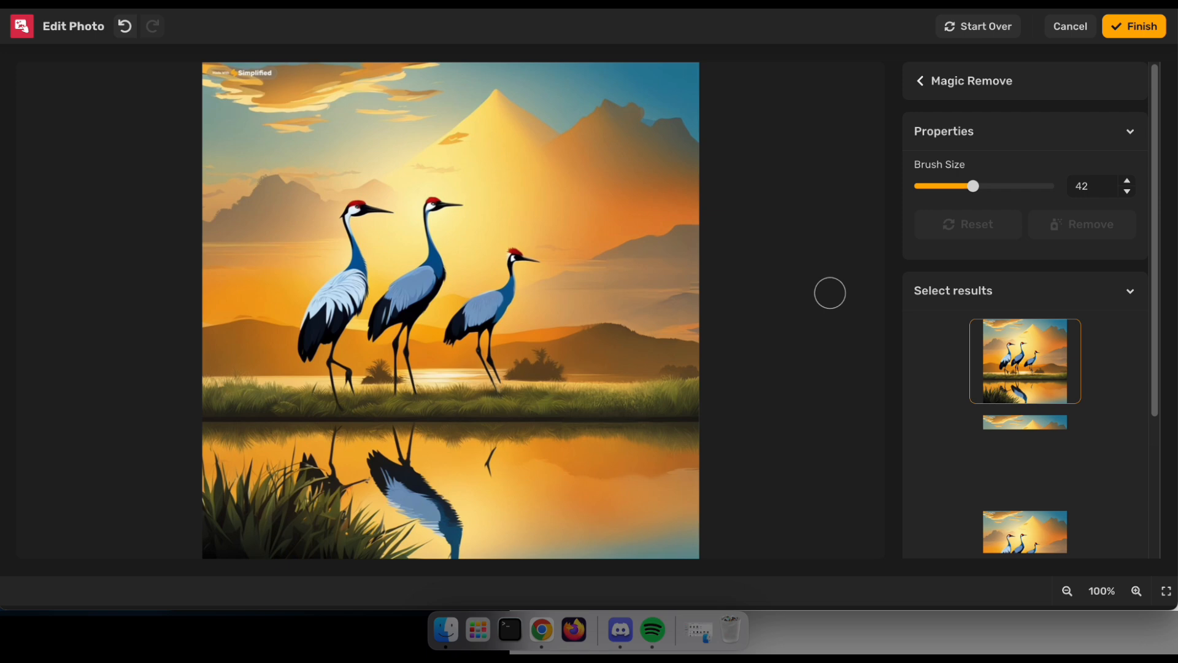
pyautogui.scroll(-3)
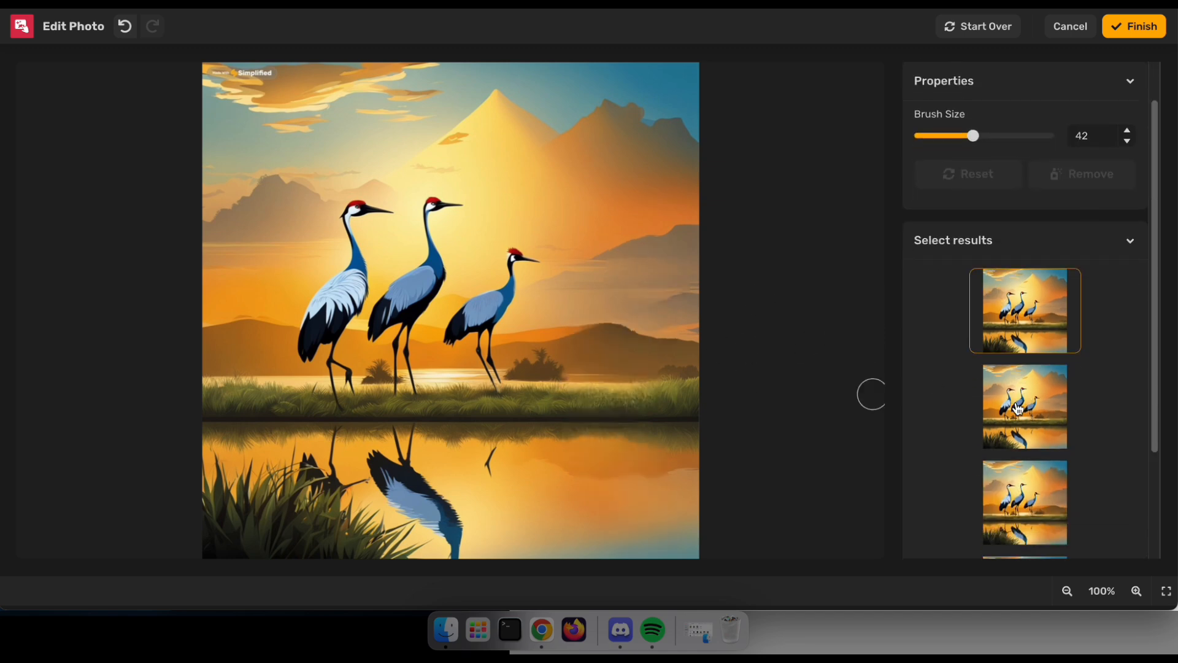
pyautogui.click(1024, 407)
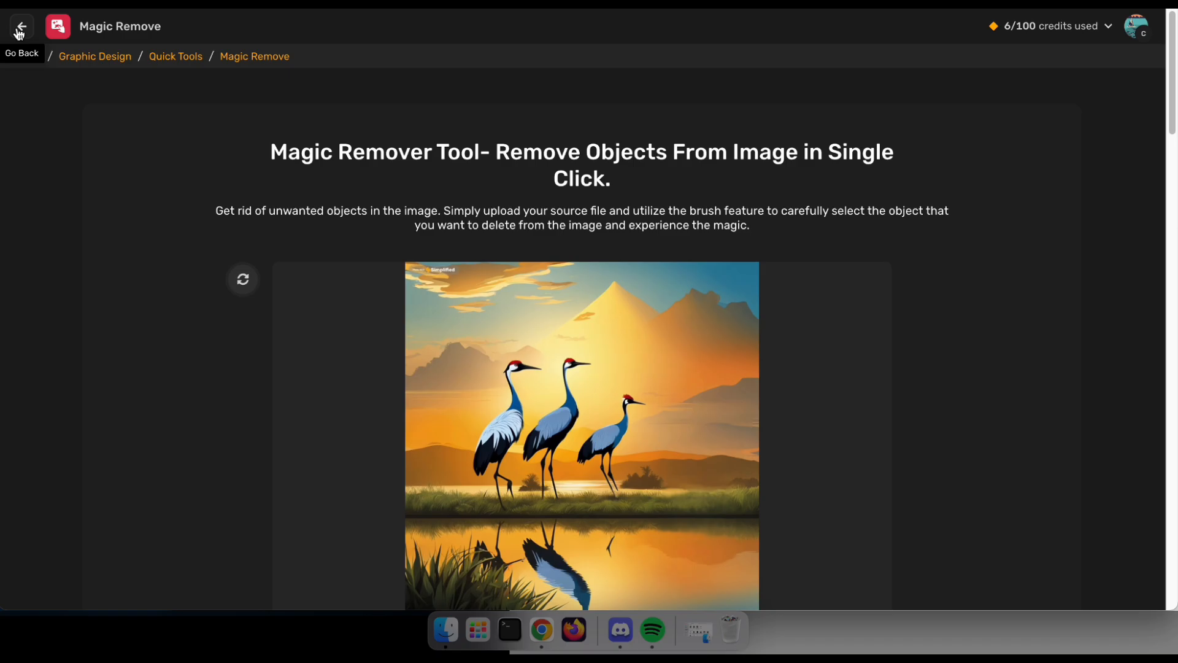
# Go back from Magic Remove and choose the Article Writer template on the AI Writer dashboard.
pyautogui.click(20, 28)
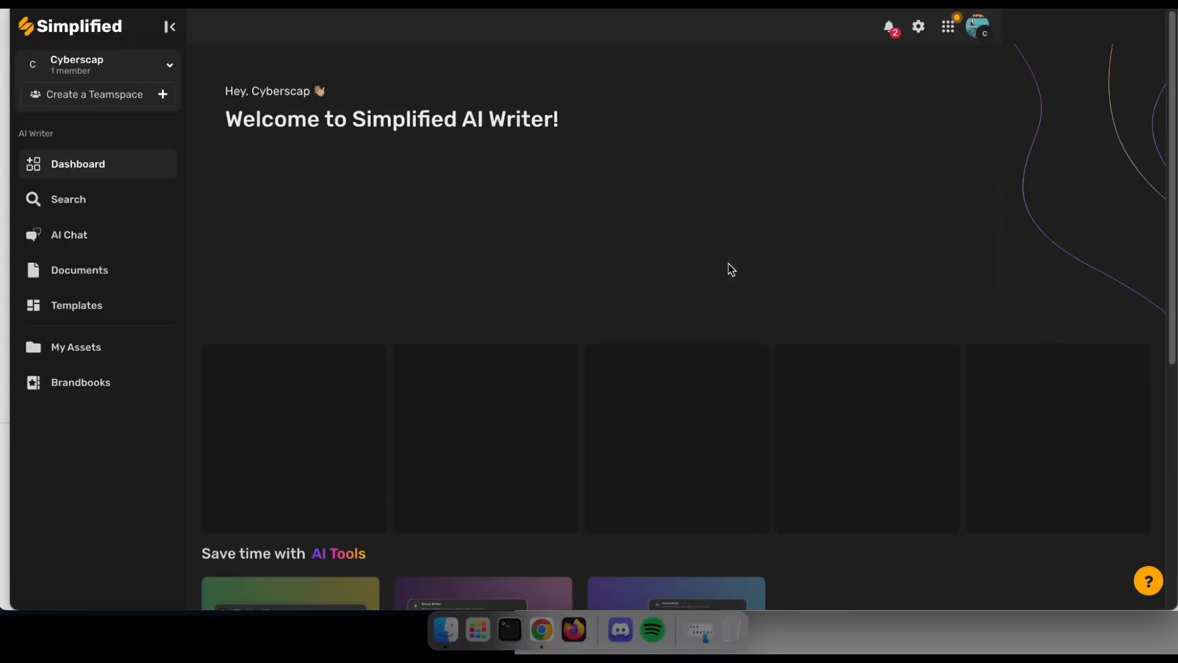
pyautogui.scroll(-3)
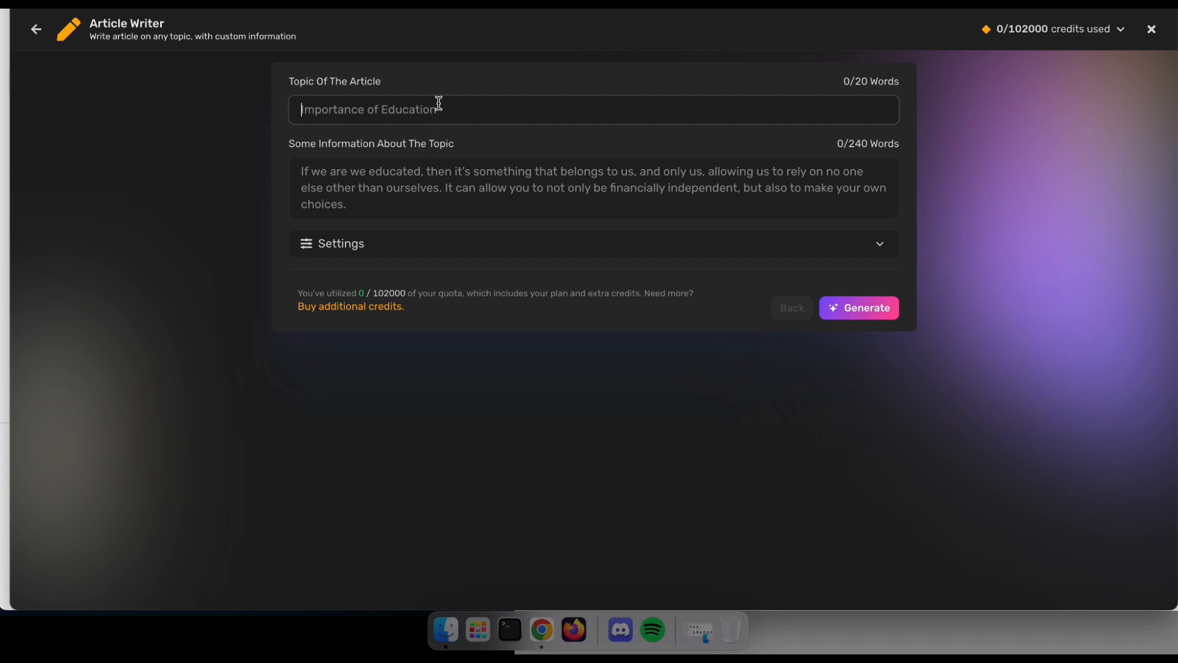
# Generate an Informal-tone article on earning money using AI tools: image generators, Freelancing, Youtube.
pyautogui.write('How to earn money using AI')
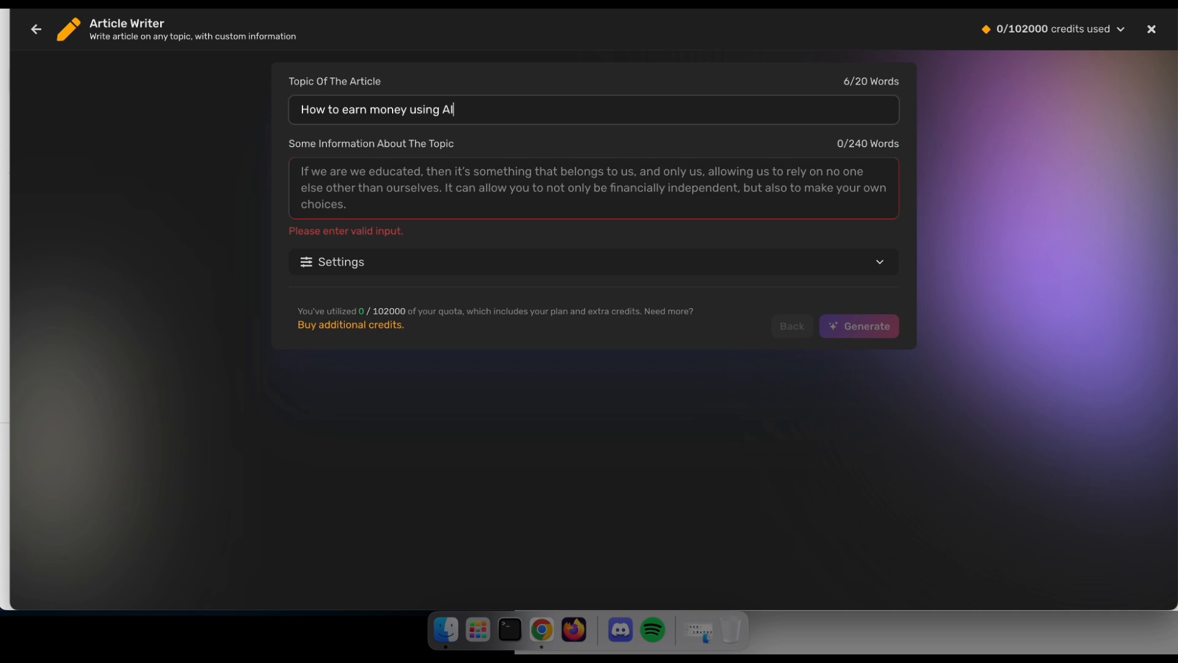
pyautogui.write('tools')
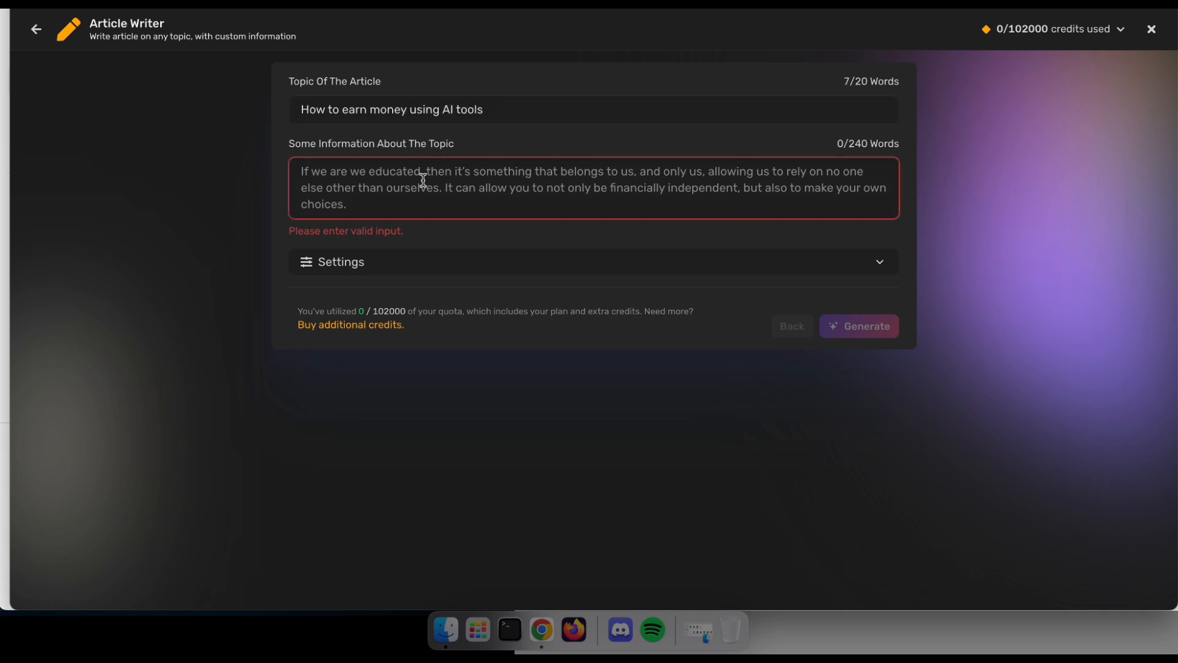
pyautogui.write('AI tools, Image Generator,')
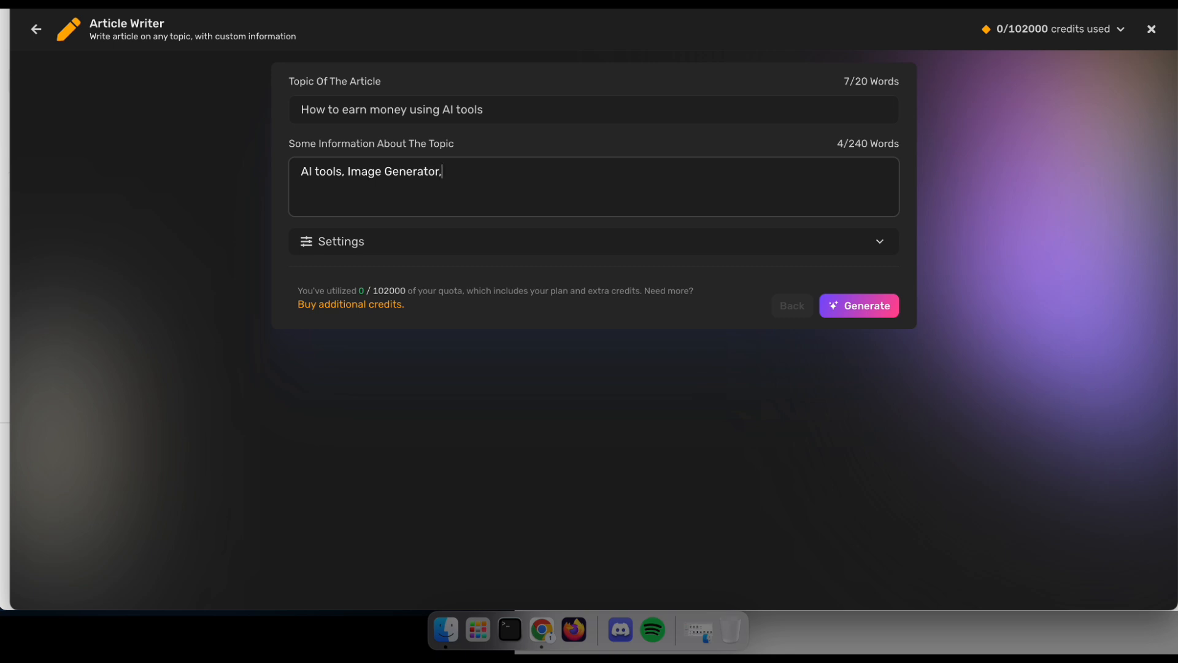
pyautogui.write('Freelancing, Youtube')
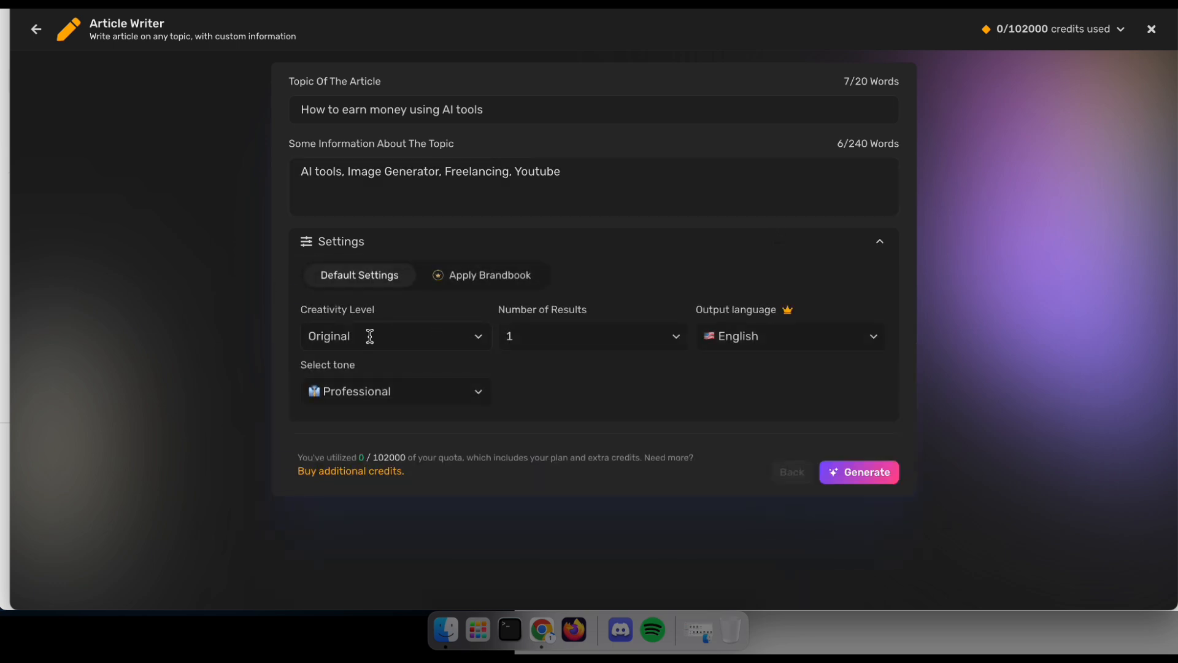
pyautogui.moveTo(367, 392)
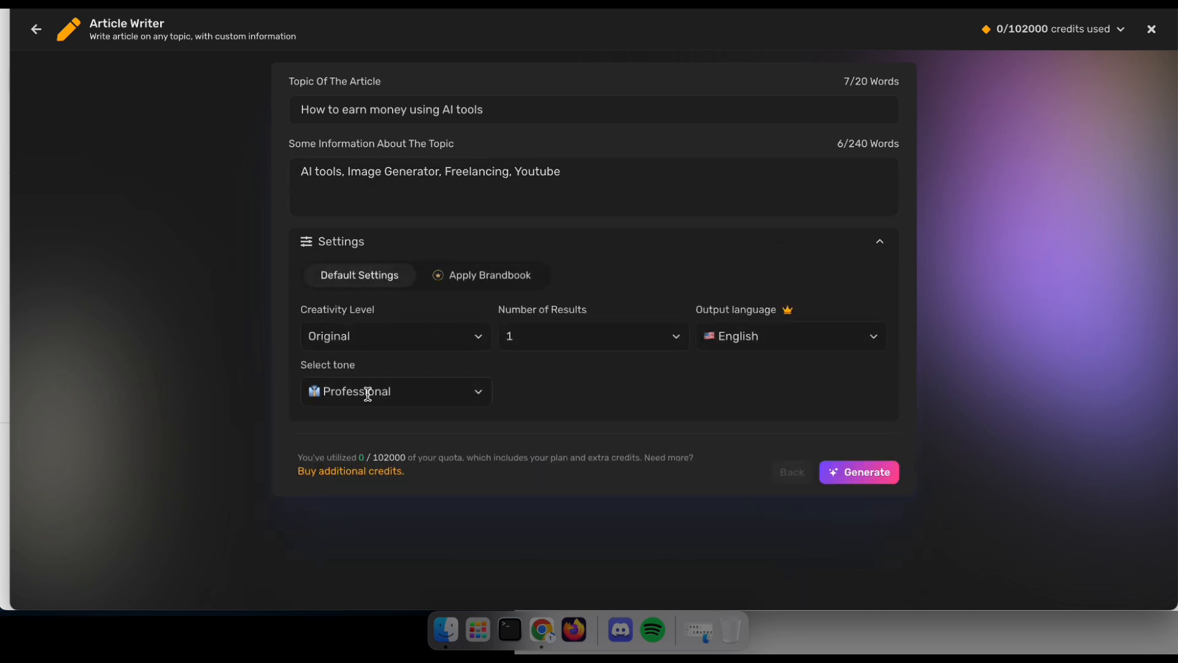
pyautogui.click(396, 391)
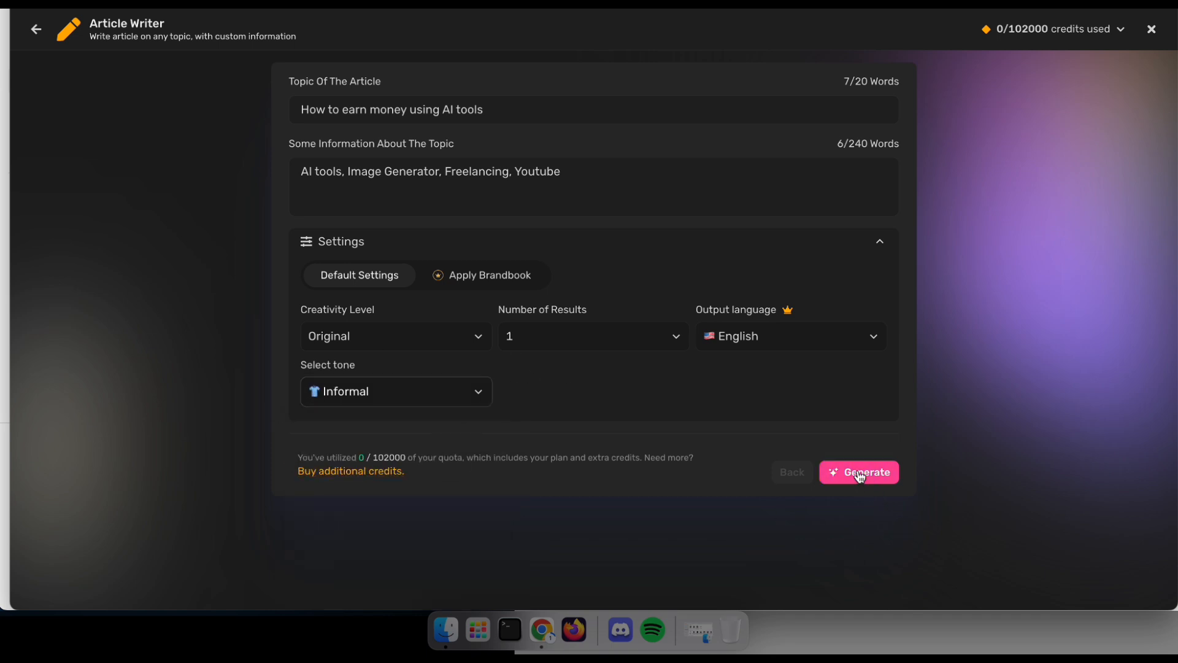
pyautogui.click(858, 471)
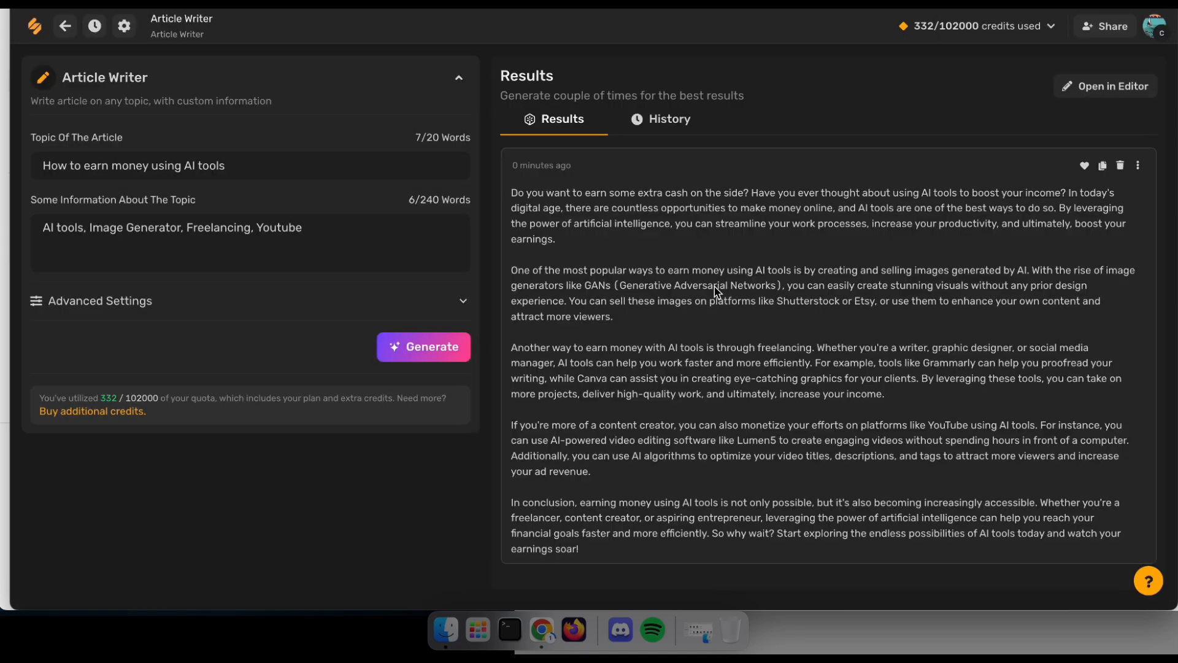
pyautogui.moveTo(733, 203)
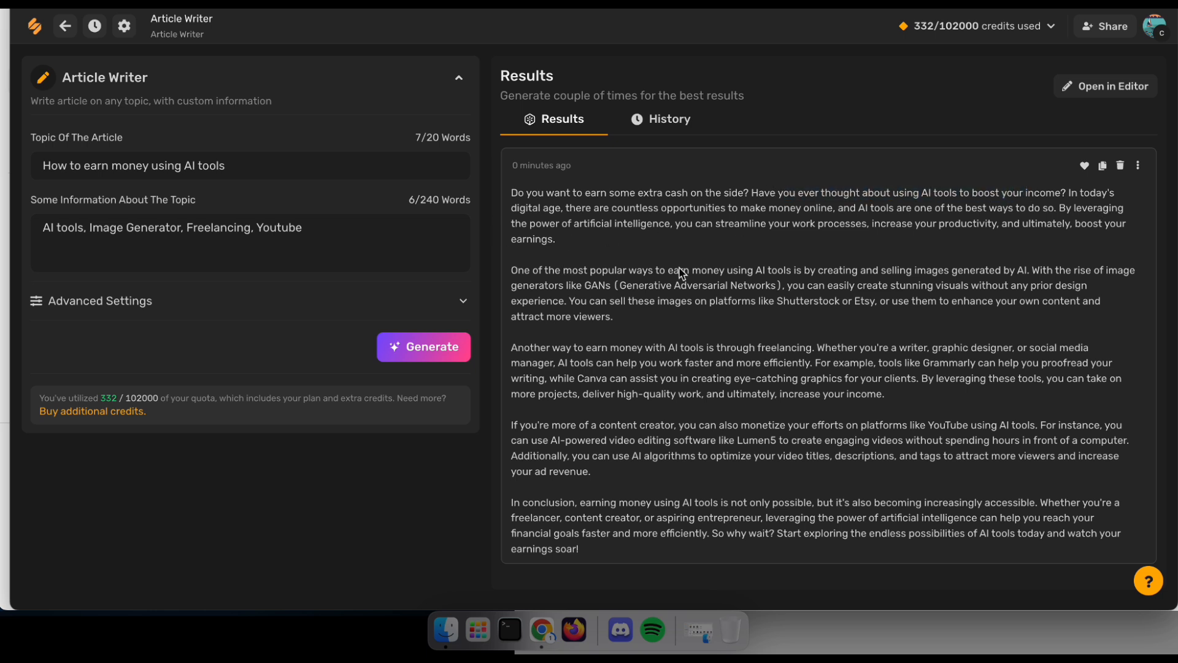
pyautogui.moveTo(399, 284)
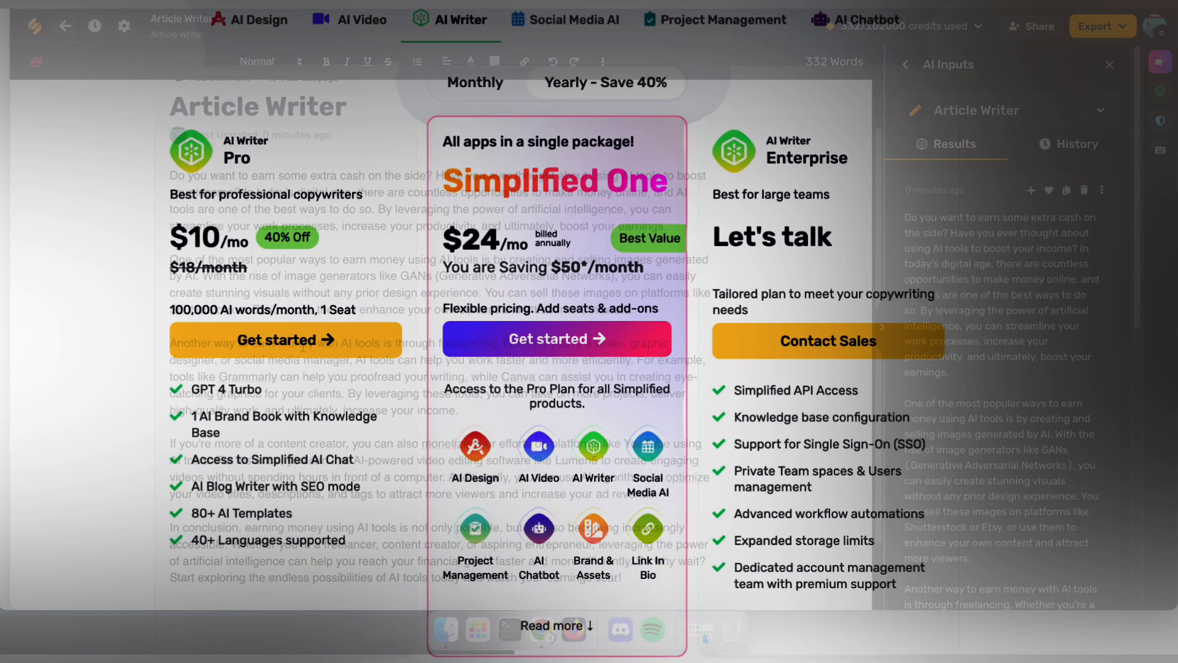
# Open the generated article in the document editor via Open in Editor.
pyautogui.scroll(-3)
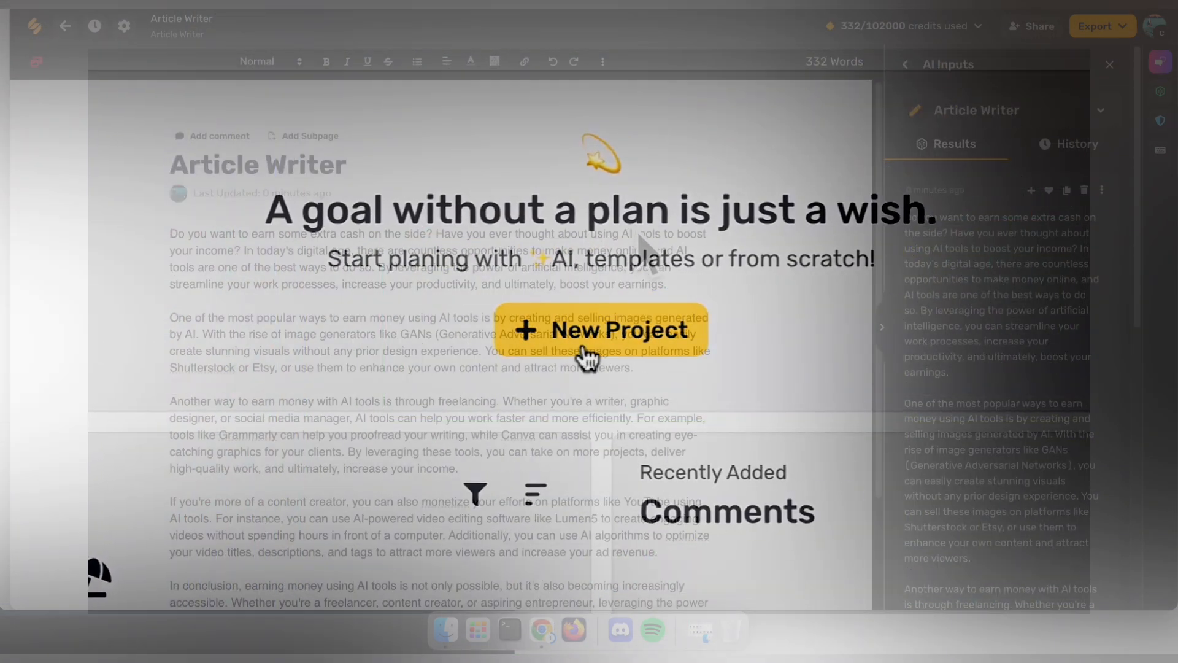
pyautogui.click(599, 330)
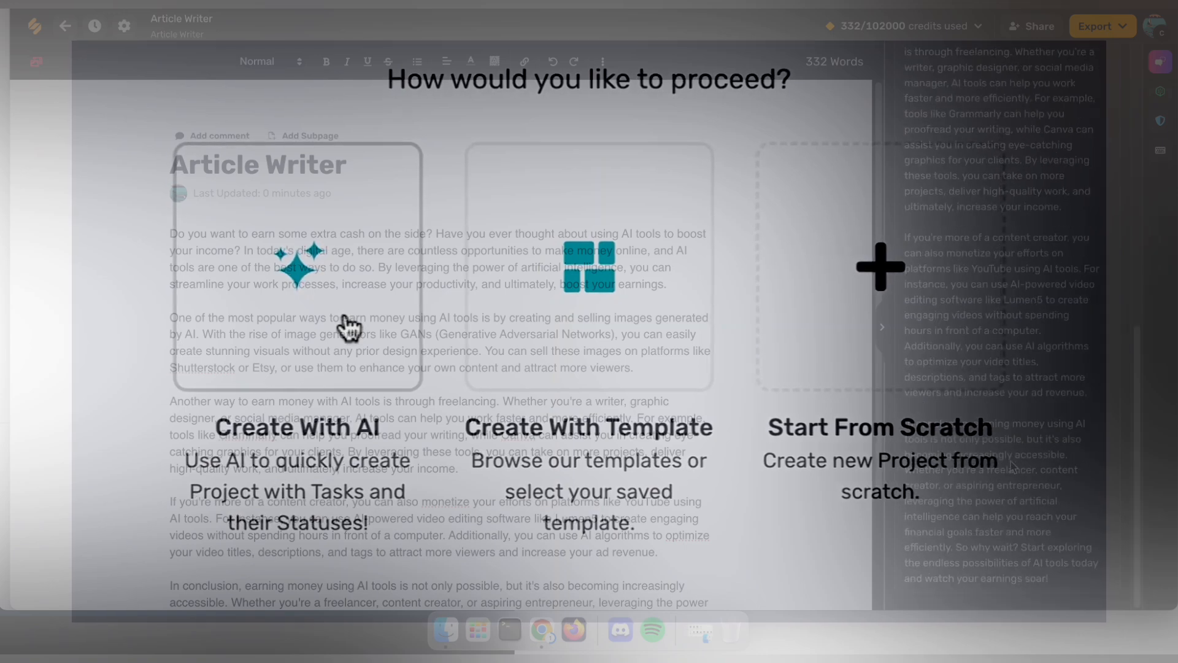